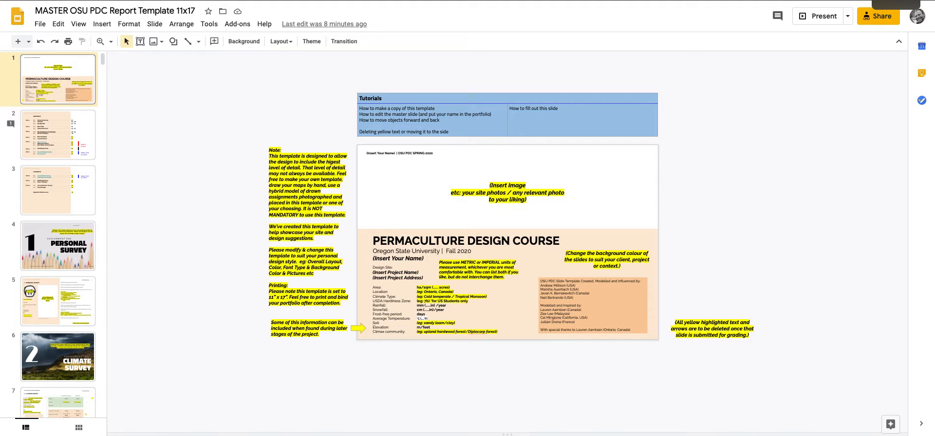
mouse_move(208, 248)
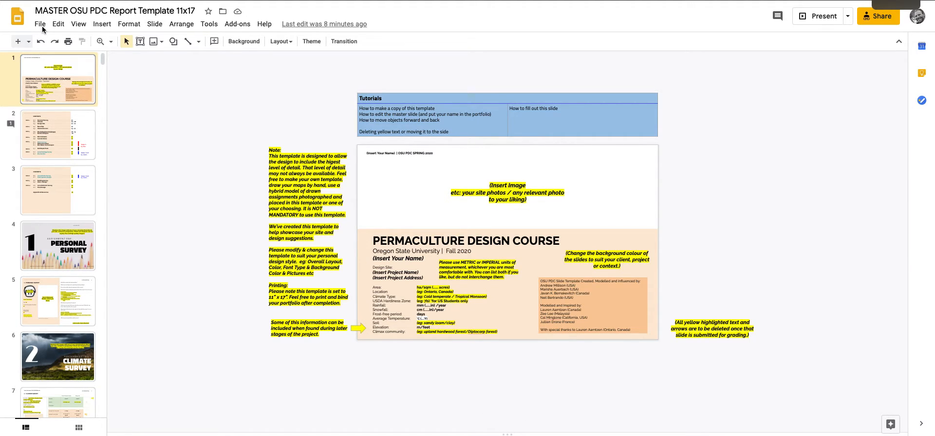
Bring up the File menu to reach the Make a copy options
left_click(39, 24)
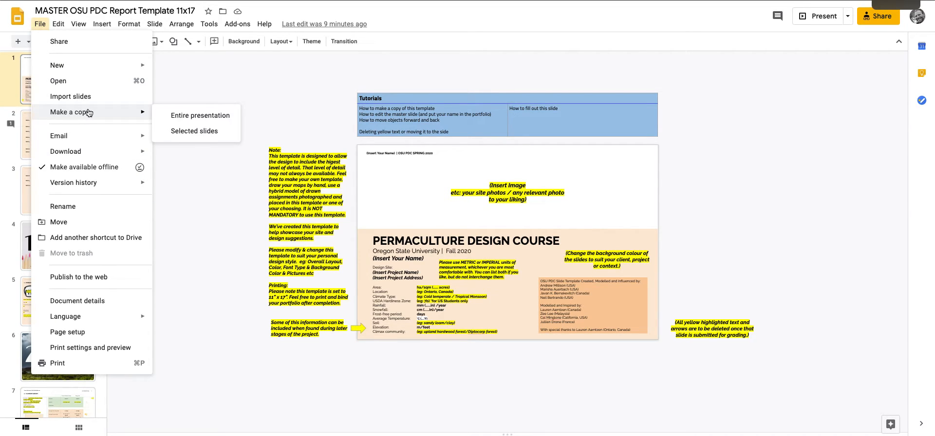
Copy the entire presentation and rename it, replacing 'Copy of MASTER' with a name and removing 'Template'
left_click(201, 114)
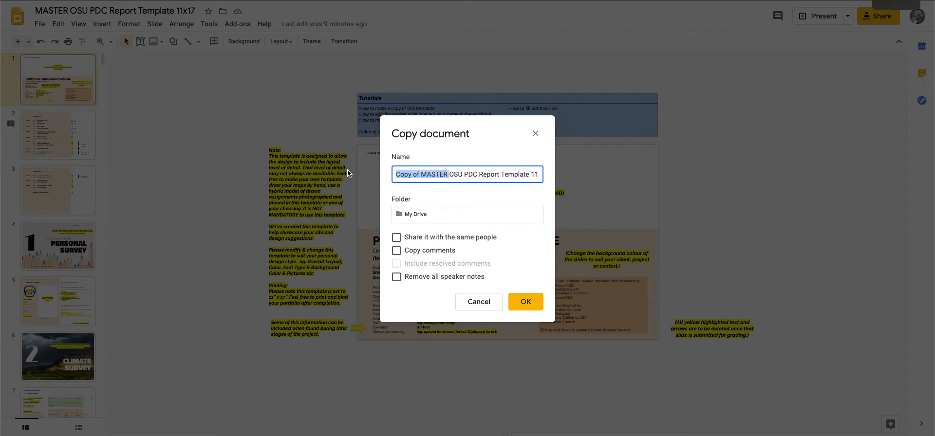
type("BERNAKEVITCH")
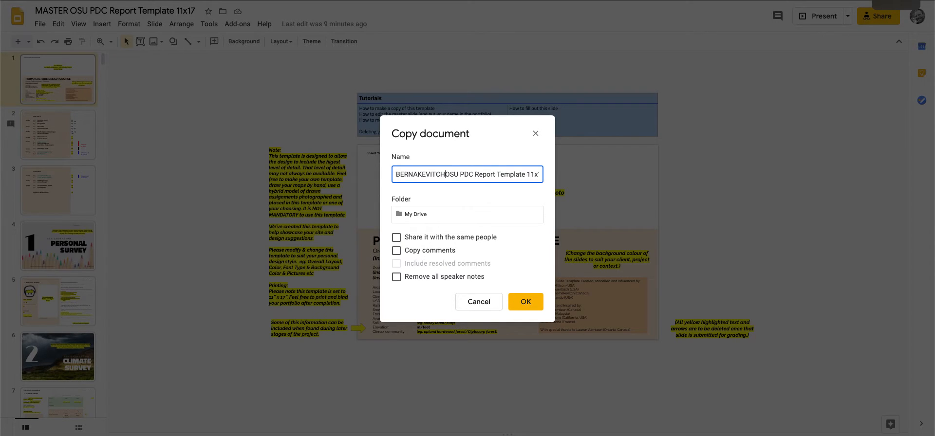
double_click(511, 175)
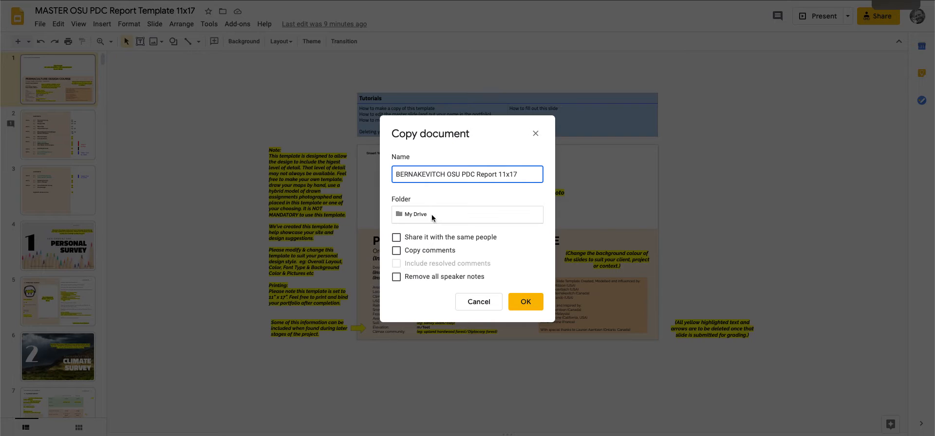
Browse the copy's destination into My Drive and start a new folder there
left_click(467, 214)
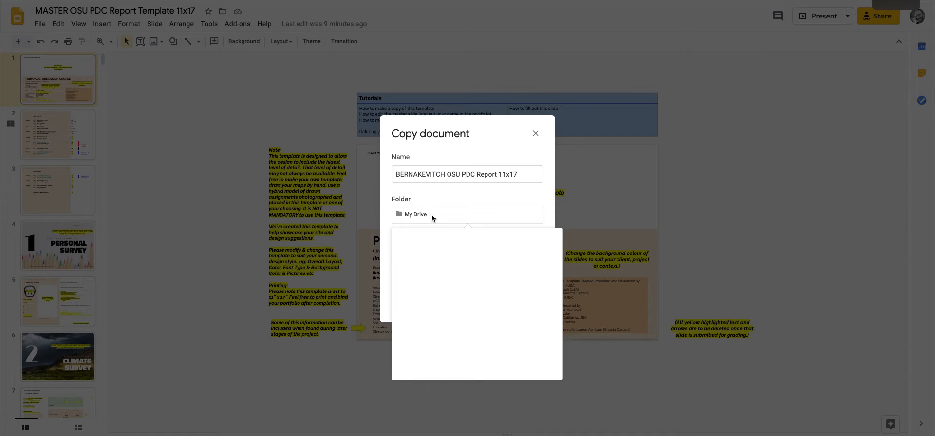
left_click(466, 214)
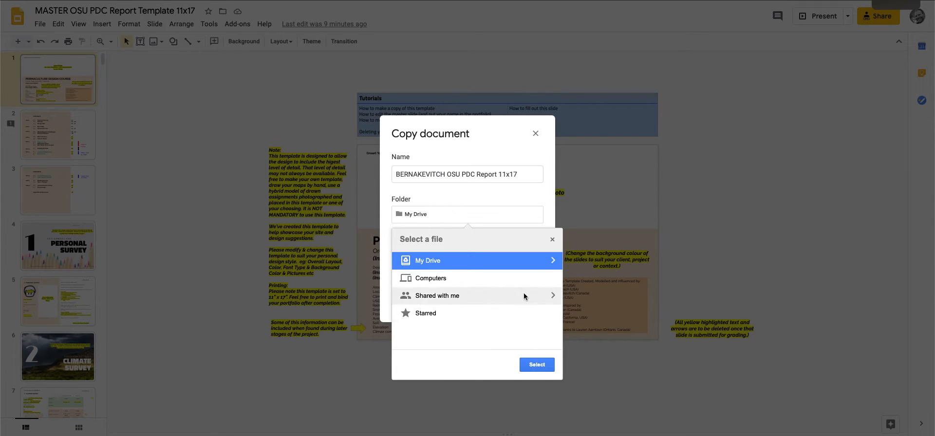
left_click(428, 260)
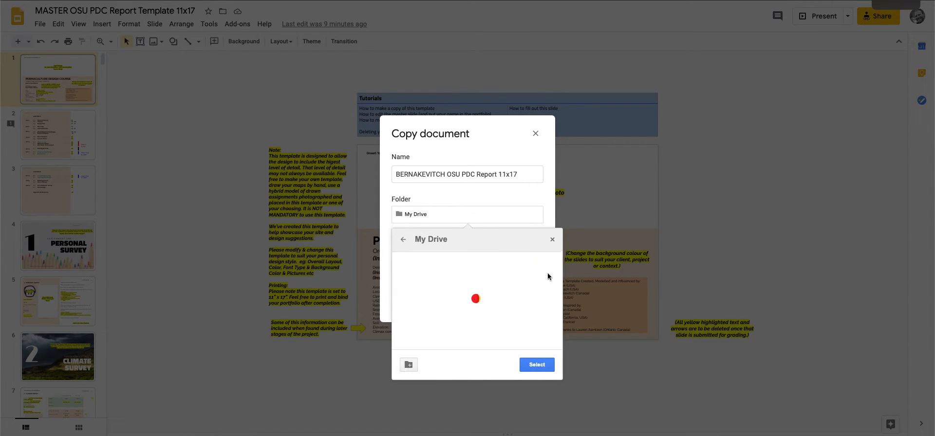
left_click(408, 364)
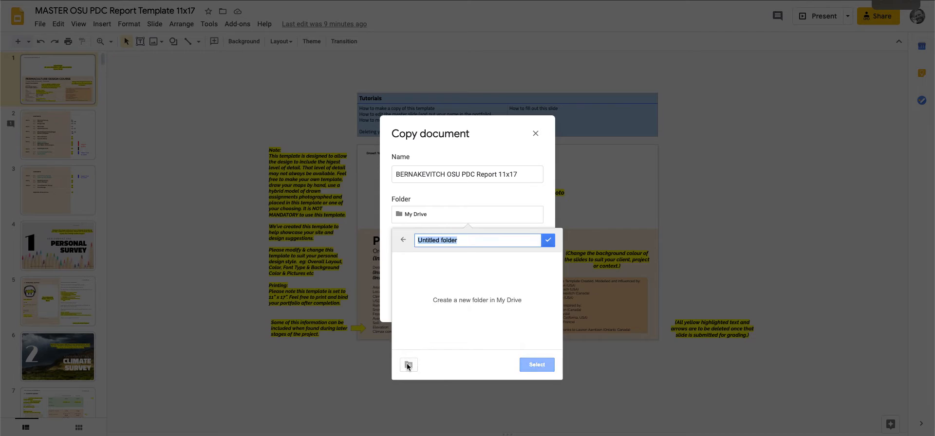
Name the new folder 'BERNAKEVITCH OSU PDC FALL 2020' and select it as the destination
type("BERNAKEVITCH OSU PDC F")
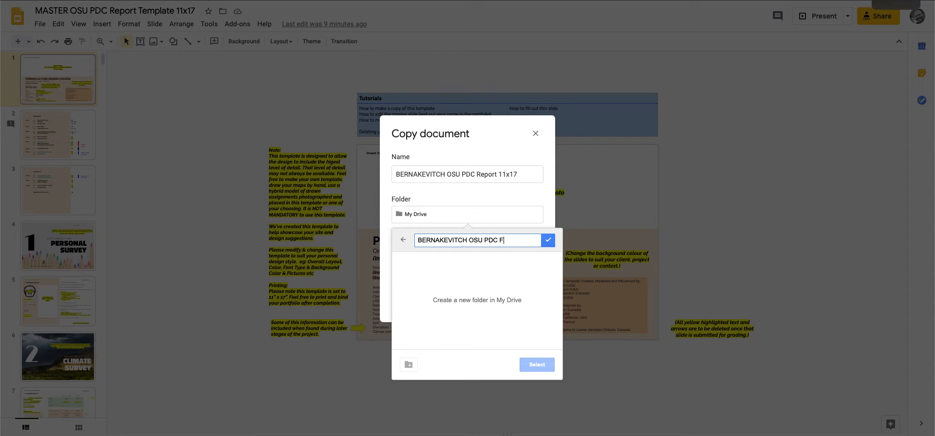
type("ALL 2020")
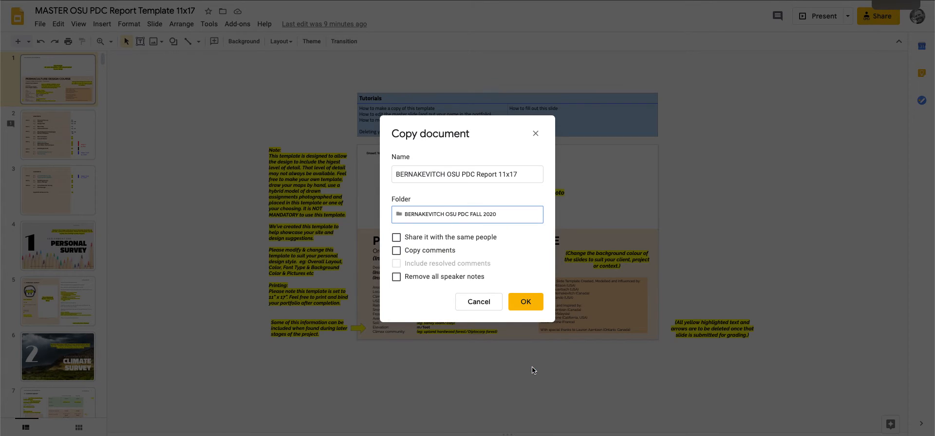
left_click(495, 174)
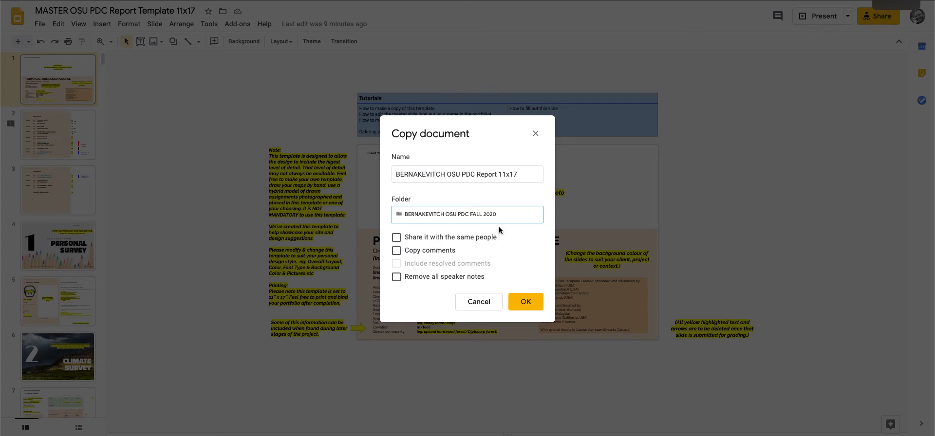
Confirm the copy so the renamed presentation is created in the new folder and opens
left_click(524, 302)
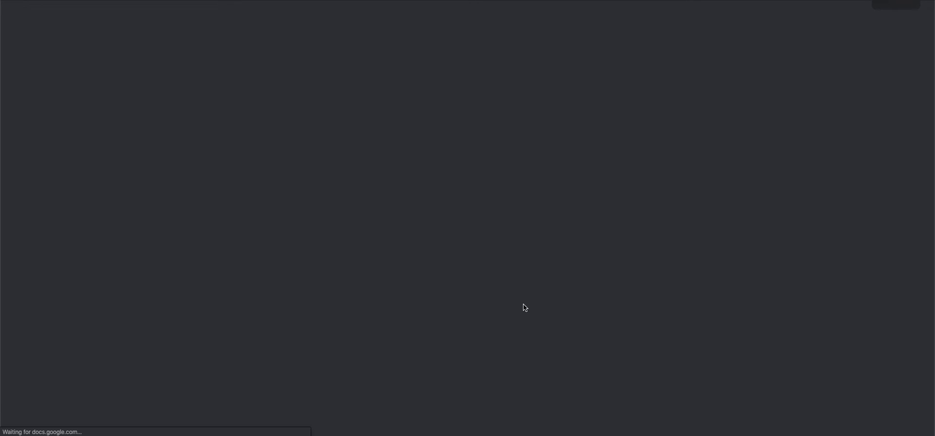
mouse_move(309, 48)
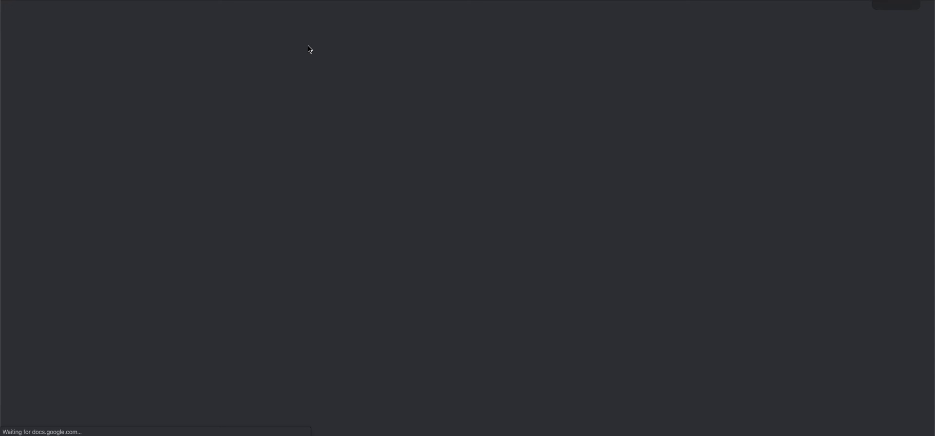